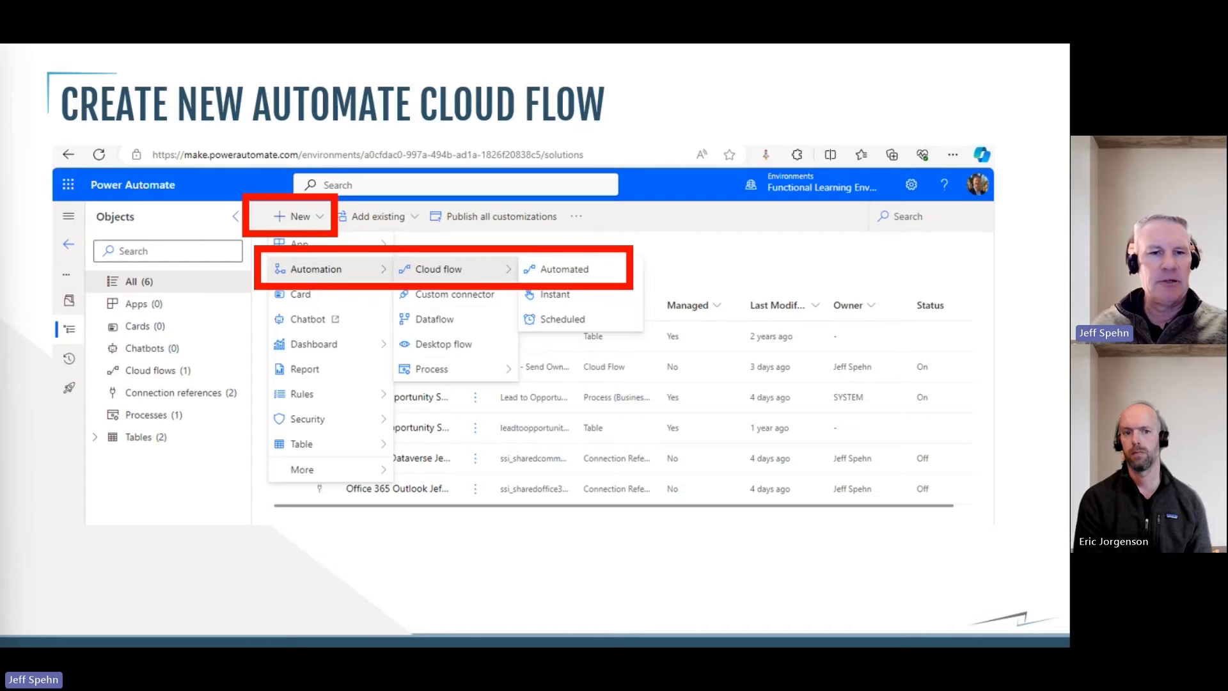
# Lay out the flow as a Dataverse row-change trigger, Get a row by ID, and Send an email (V2).
pyautogui.click(563, 269)
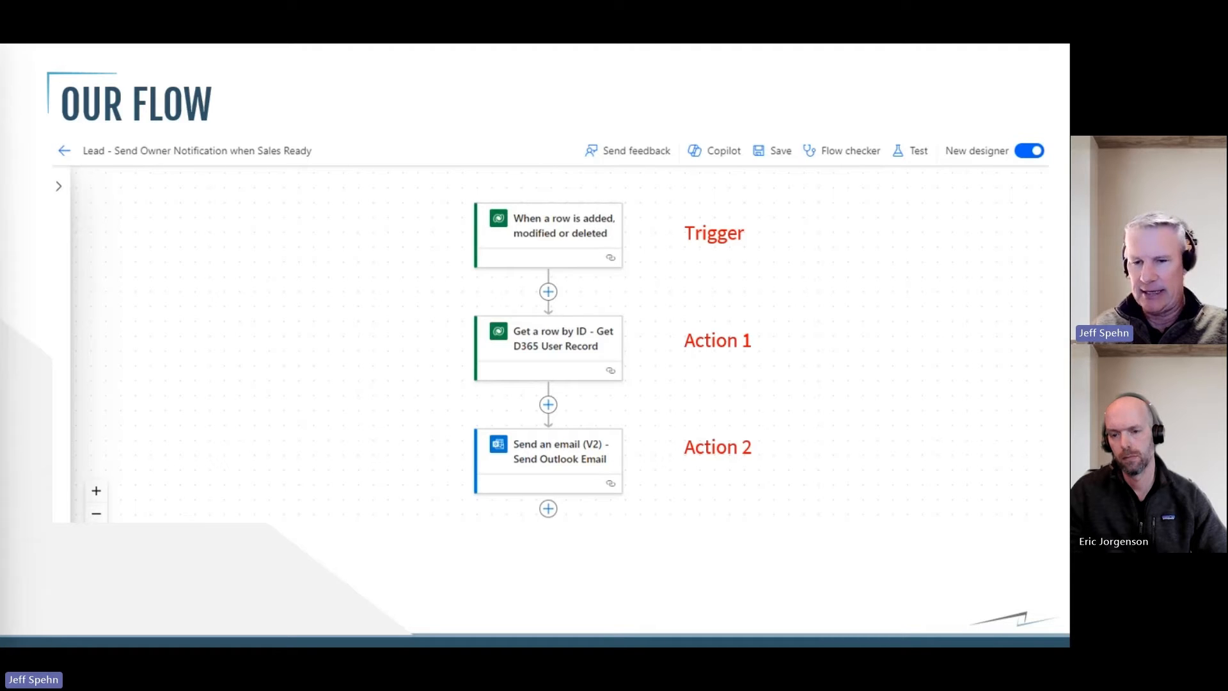
# Show the trigger firing on Modified Leads rows, organization scope, filter ssi_salesready eq true.
pyautogui.click(548, 233)
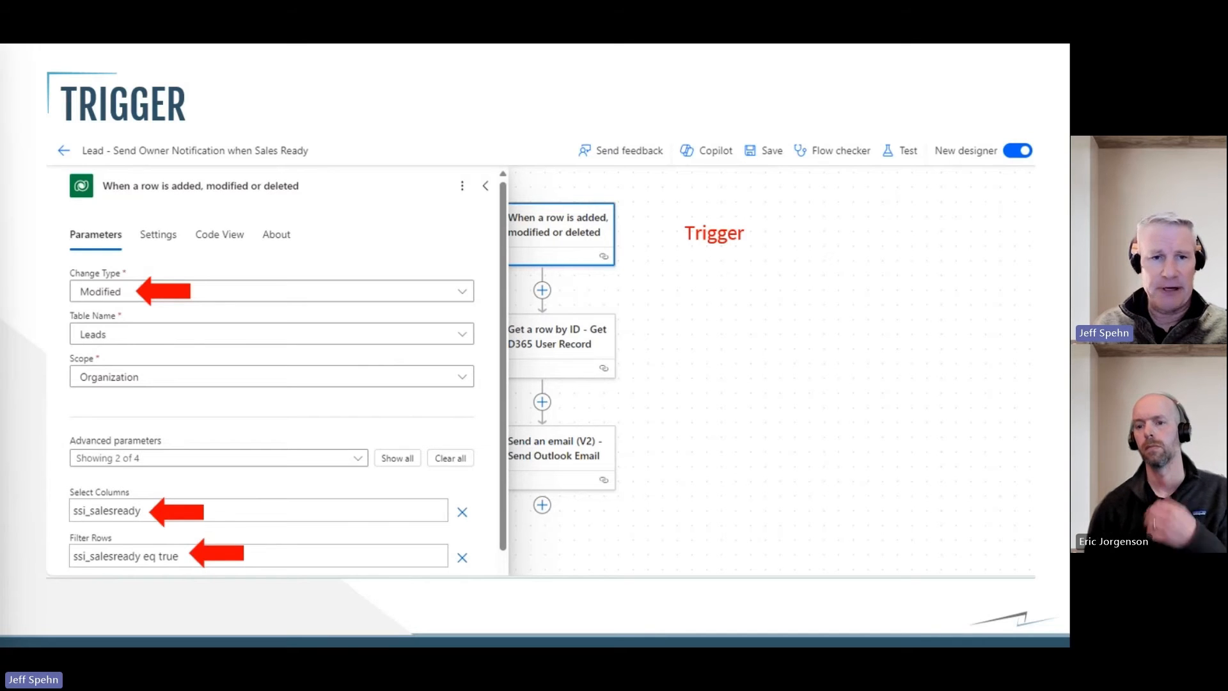
pyautogui.click(540, 347)
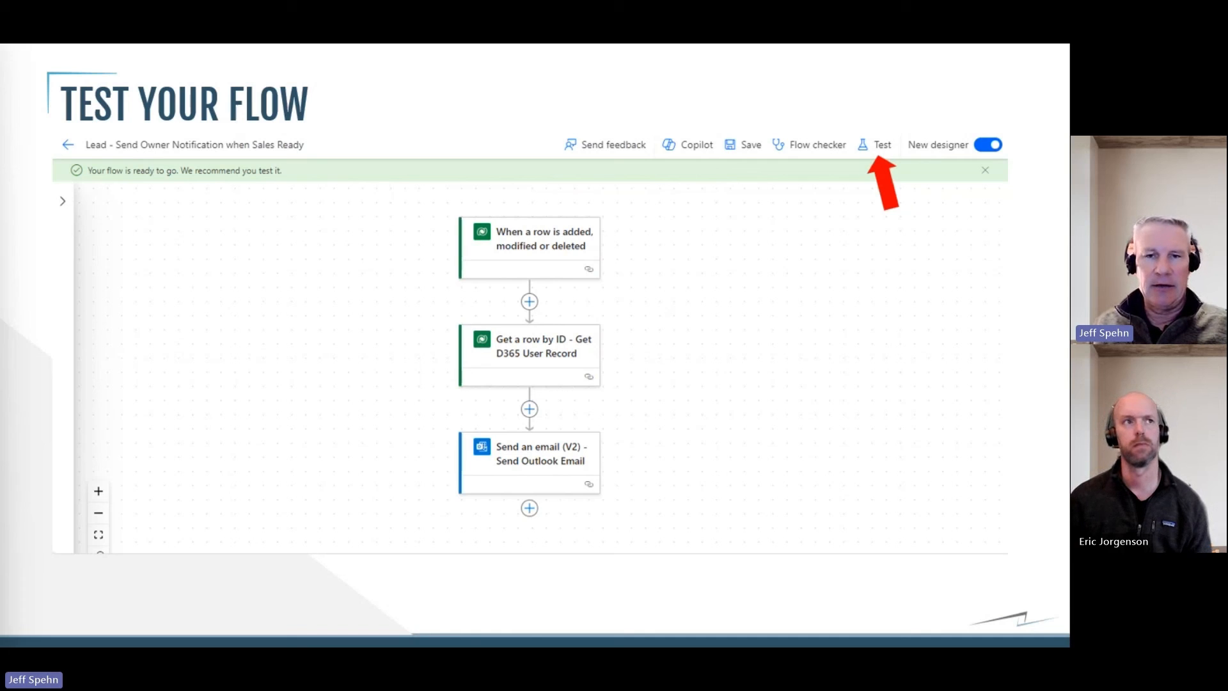
# Test the flow so the trigger, Get row by ID and Send email steps all complete successfully.
pyautogui.click(875, 144)
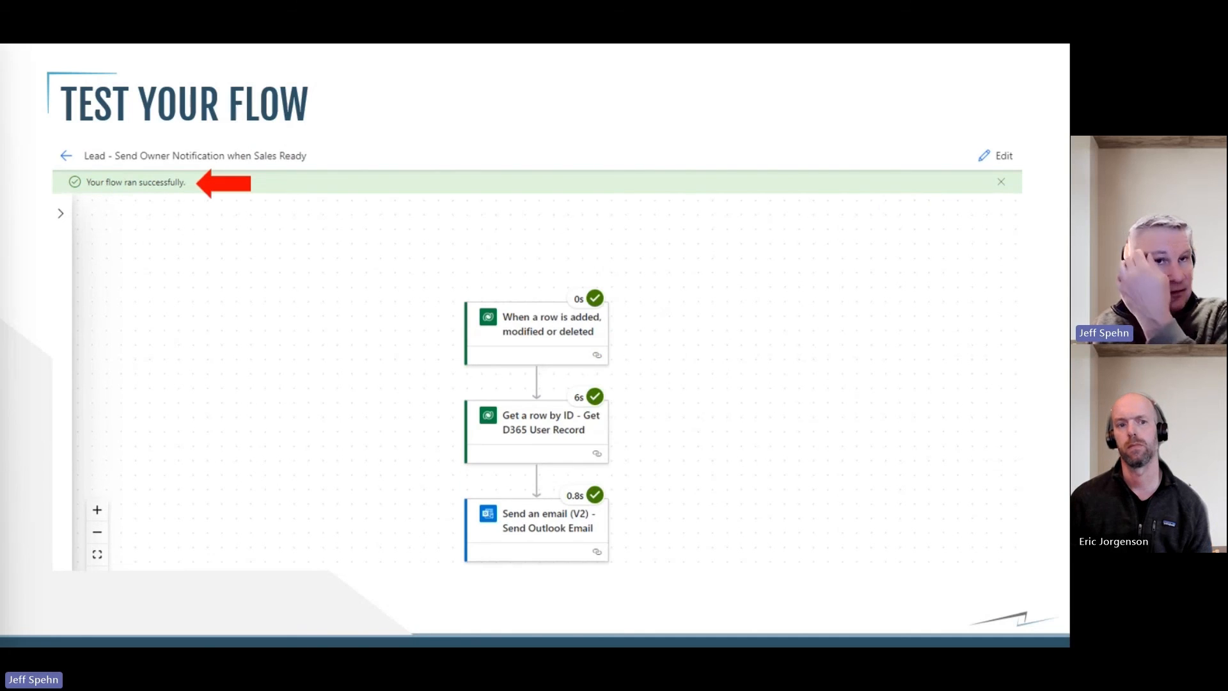